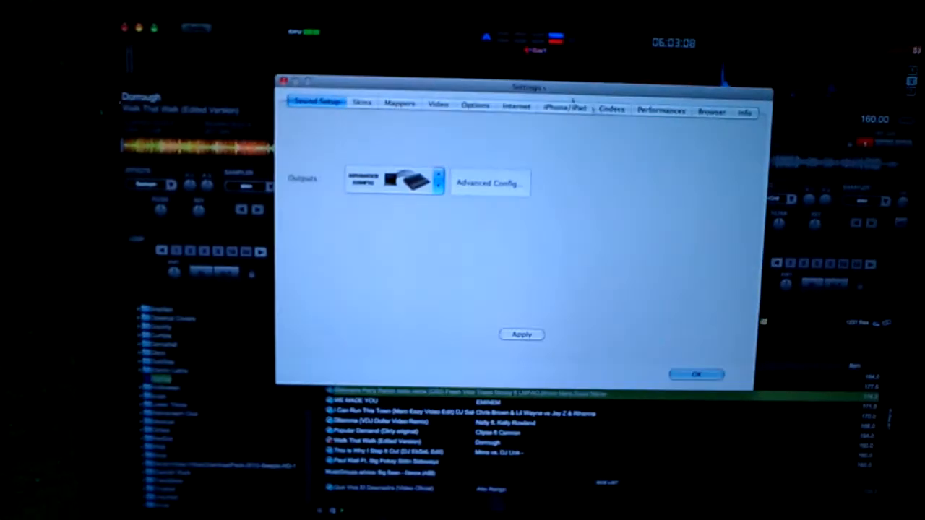
View the Info page showing version 7.2 Pro, then confirm to return to the two-deck screen.
click(745, 112)
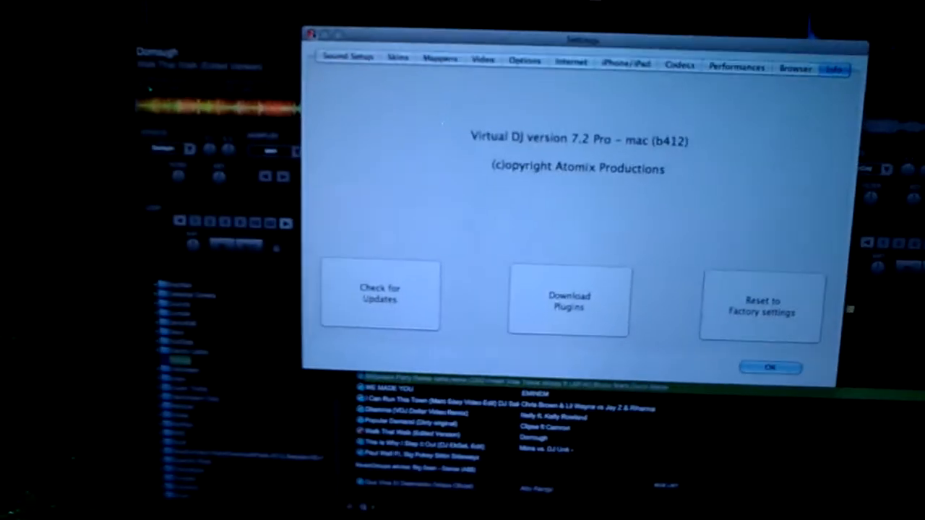
click(770, 367)
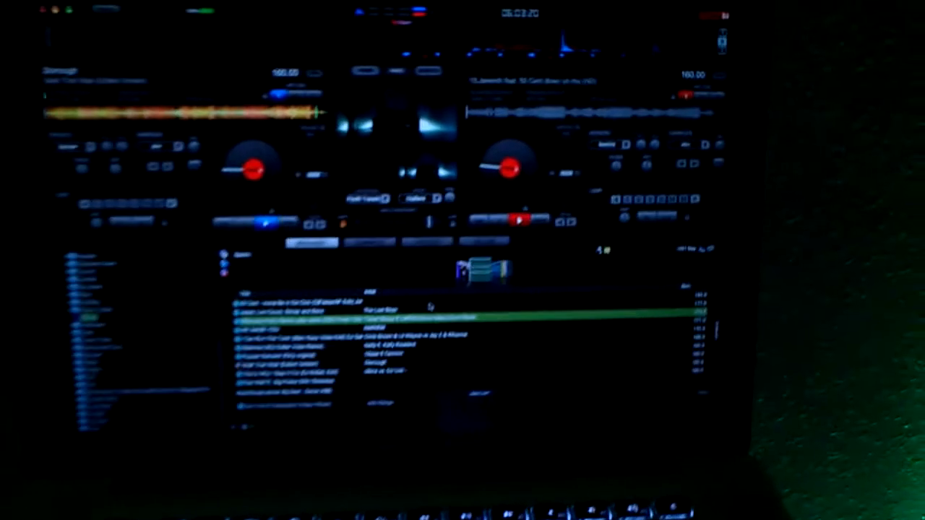